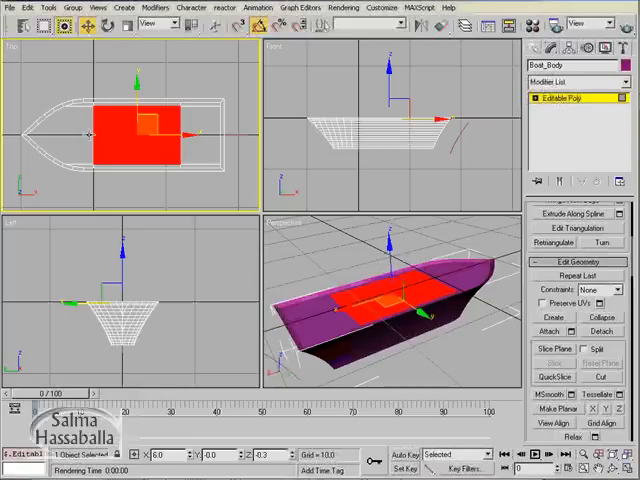
pyautogui.moveTo(124, 120)
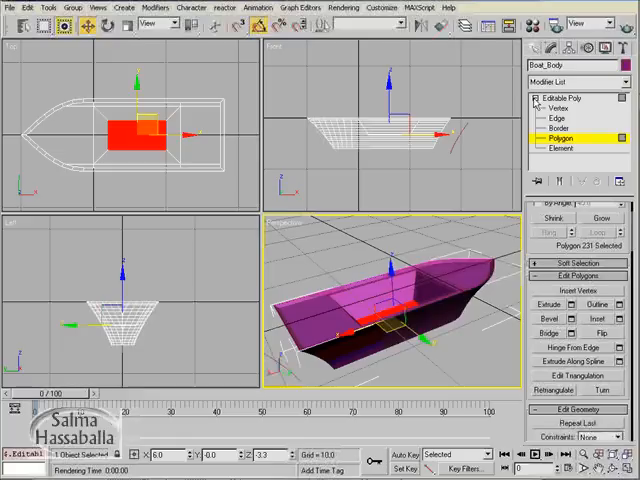
# Chamfer the four rim edges of the hull's interior opening to round the deck
pyautogui.click(550, 120)
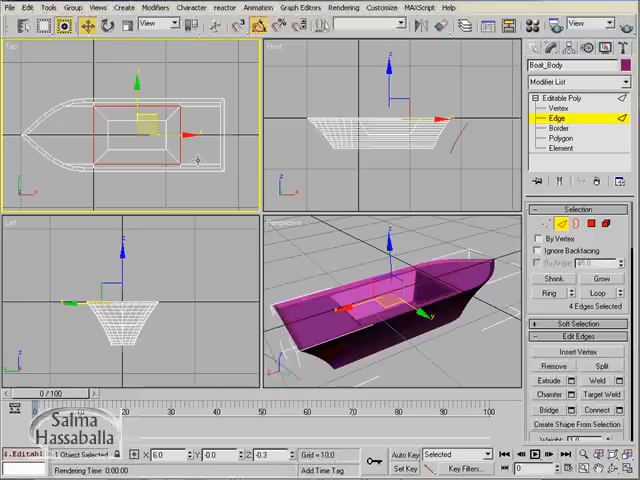
pyautogui.moveTo(500, 268)
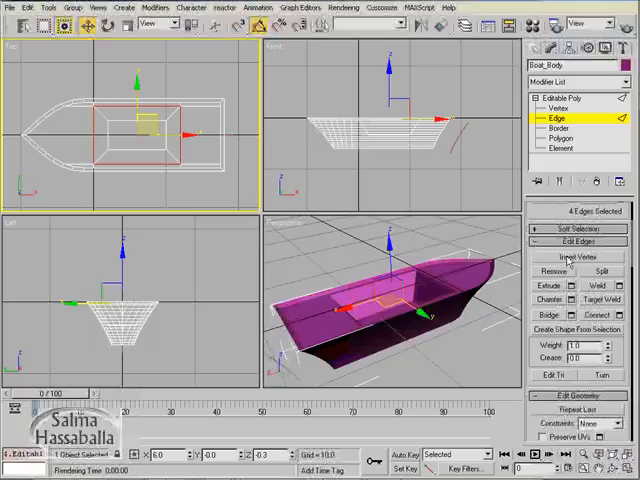
pyautogui.click(568, 300)
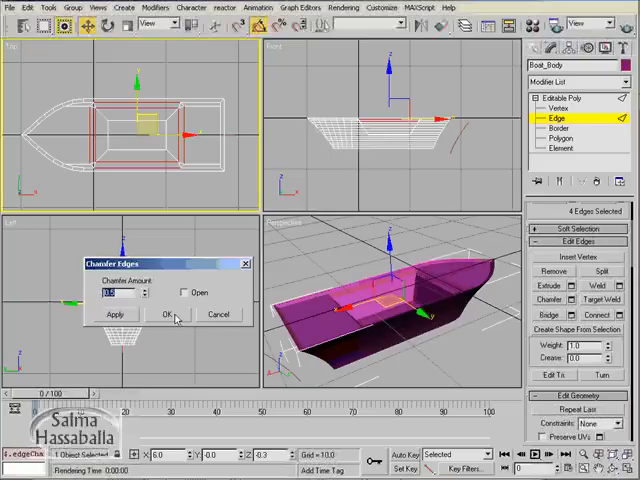
pyautogui.click(166, 314)
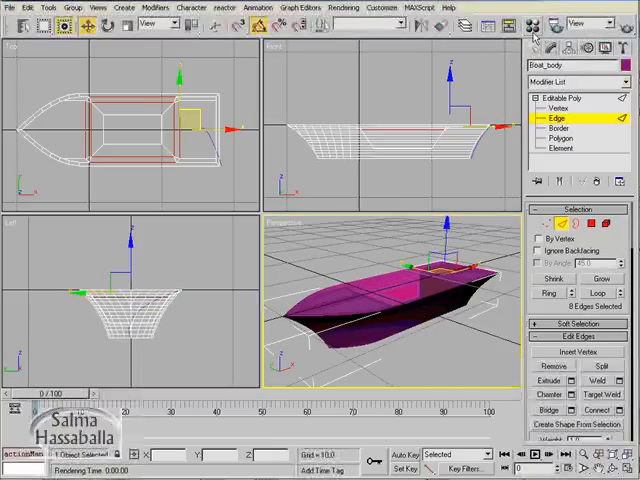
# Assign the old wood material from the library to the hull, dismissing the missing-map warning
pyautogui.click(532, 24)
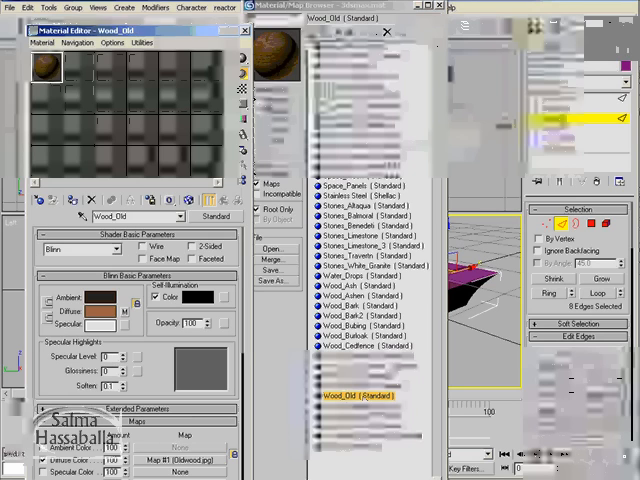
pyautogui.click(388, 32)
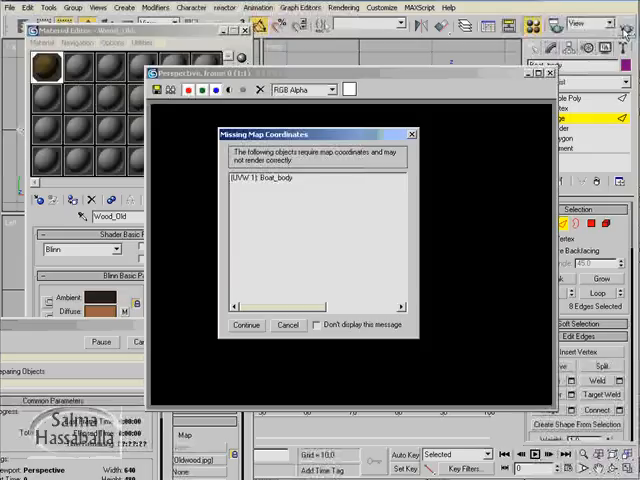
pyautogui.moveTo(310, 134)
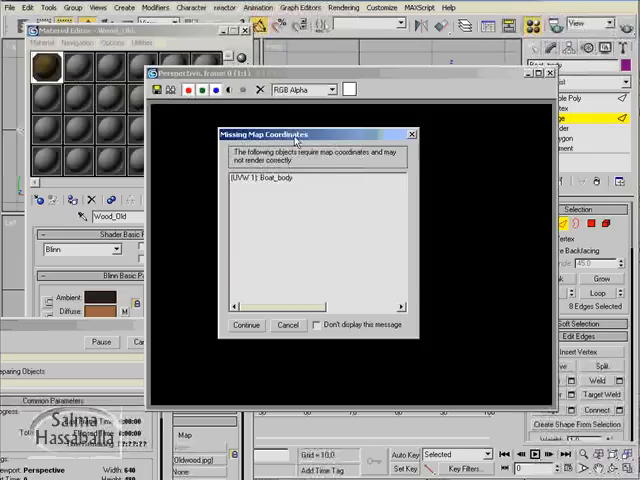
pyautogui.click(244, 324)
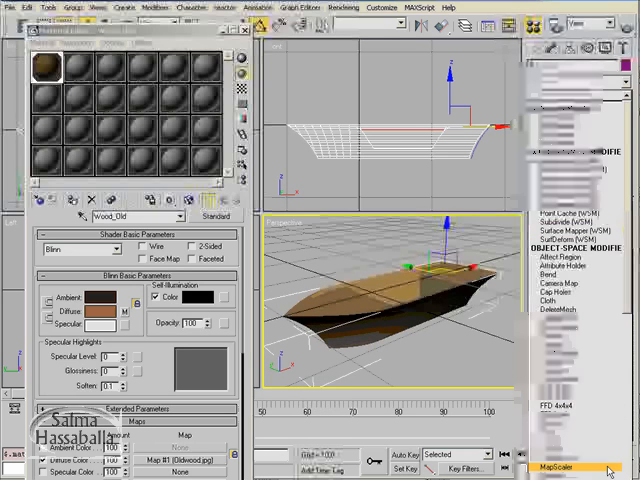
pyautogui.click(560, 464)
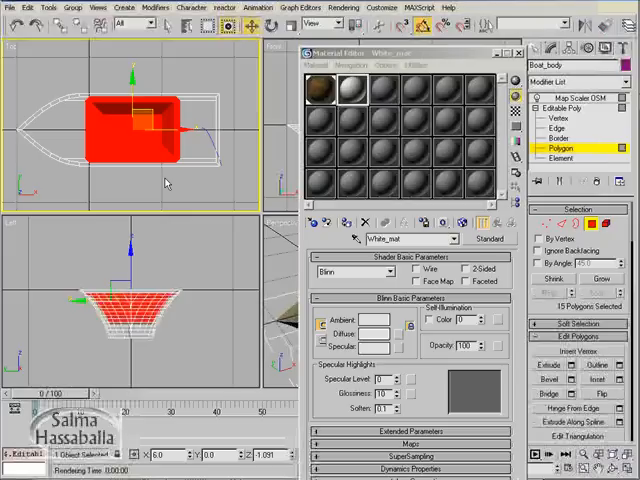
pyautogui.moveTo(68, 116)
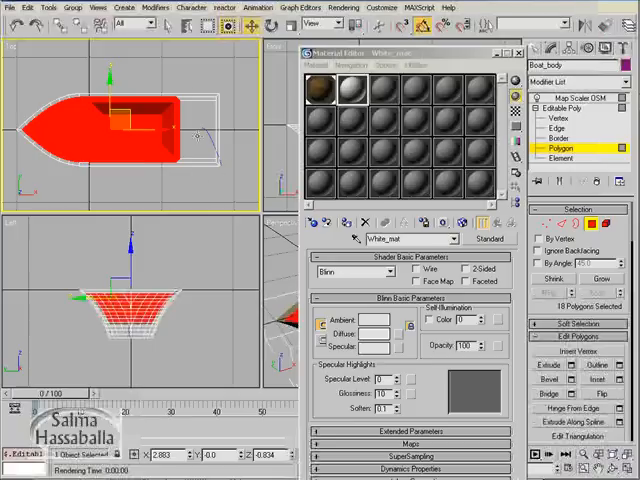
# Region-select every top interior polygon of the hull in the Top view
pyautogui.moveTo(176, 76); pyautogui.dragTo(220, 180)
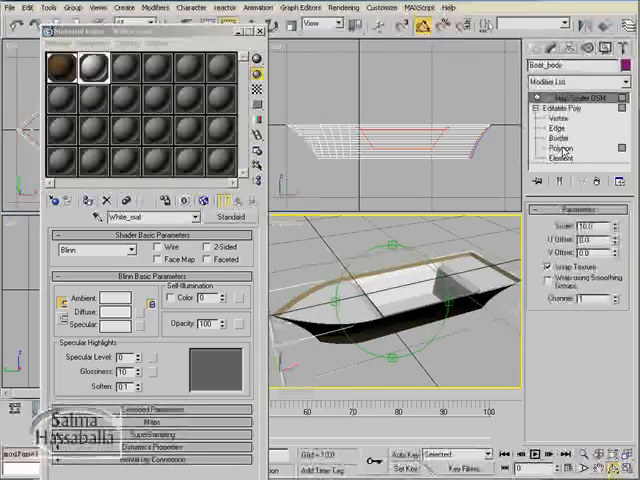
# Assign the white material to the selected interior polygons, keeping wood outside
pyautogui.click(564, 148)
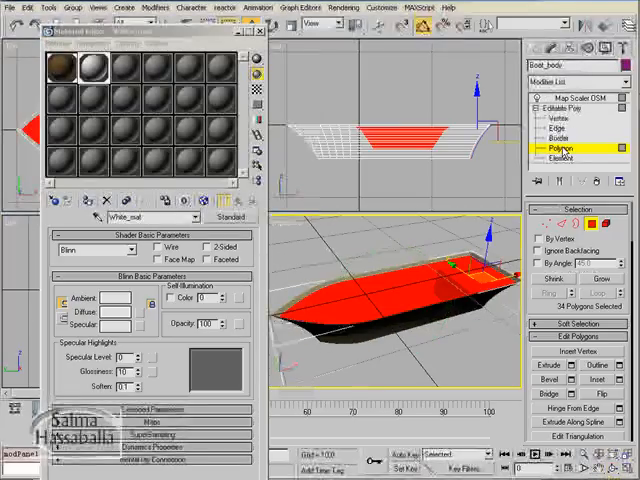
pyautogui.moveTo(452, 240)
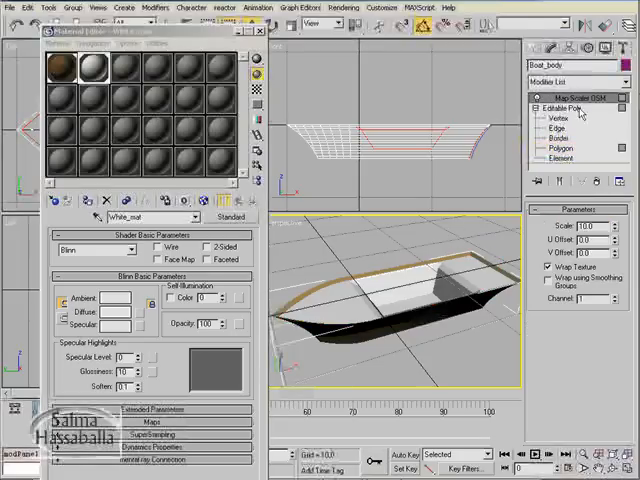
pyautogui.click(556, 148)
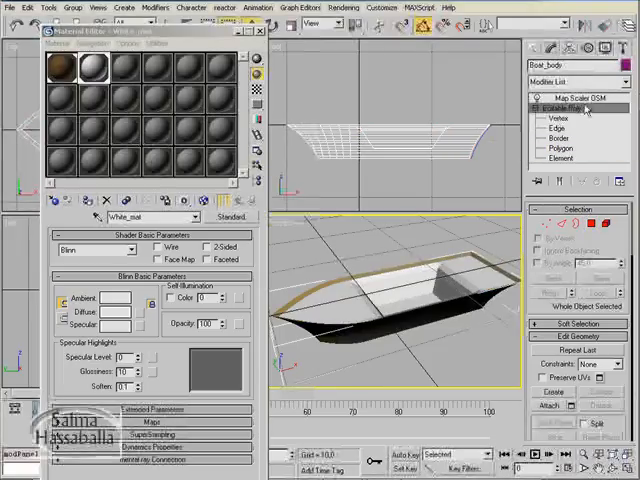
pyautogui.click(564, 96)
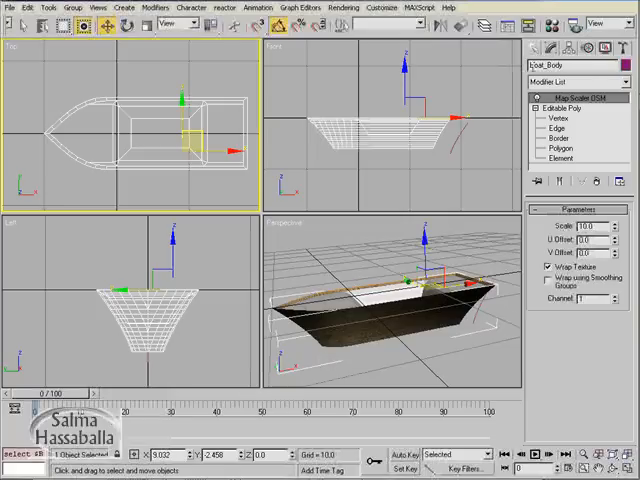
# Create a thin tall cylinder on the deck as the first mast and select its name
pyautogui.click(536, 52)
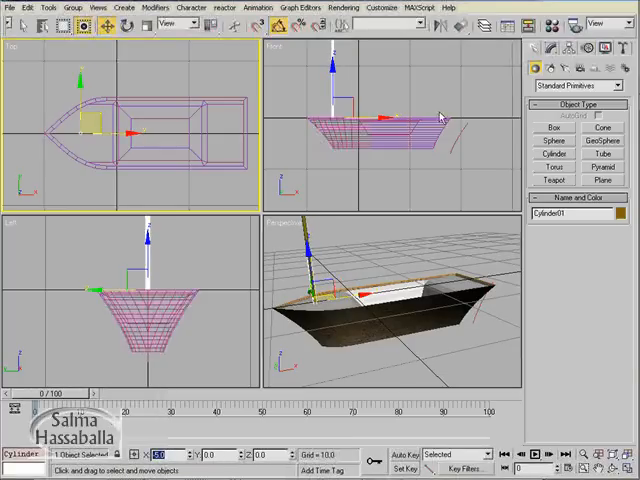
pyautogui.click(542, 50)
pyautogui.write('Mast01')
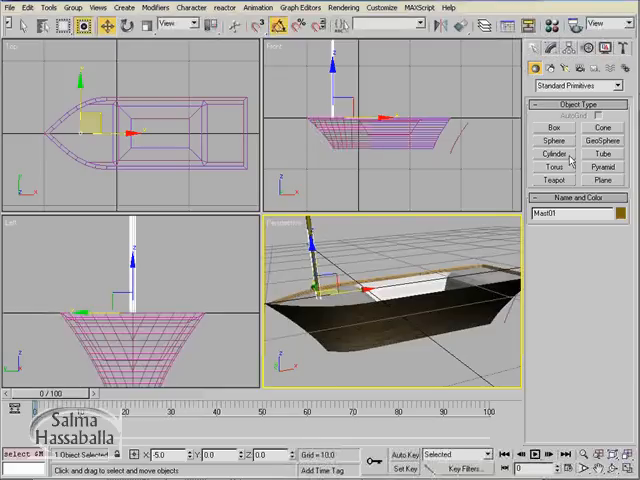
# Create a second cylinder mast beside the first and name it Mast02
pyautogui.click(552, 156)
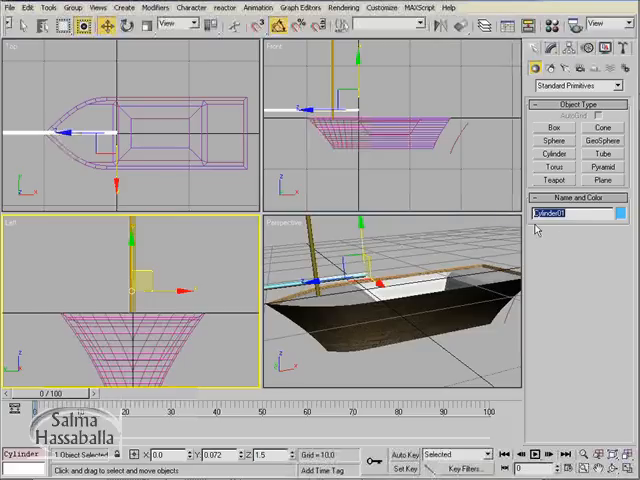
pyautogui.write('Mast02')
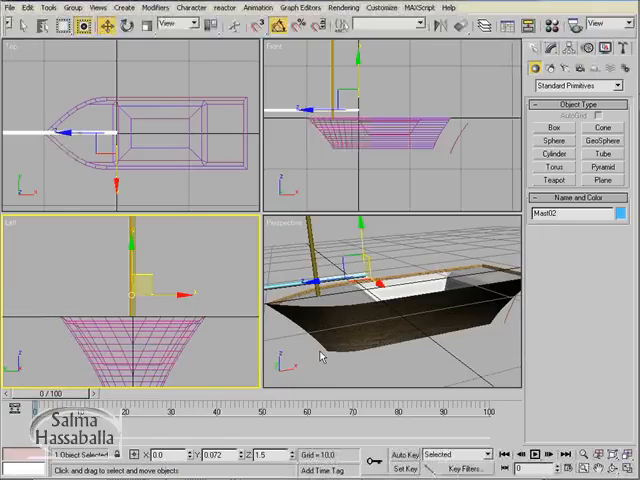
pyautogui.moveTo(198, 280)
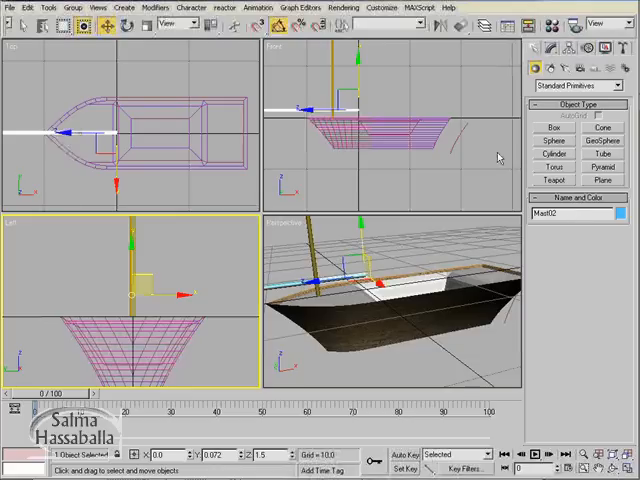
pyautogui.moveTo(462, 30)
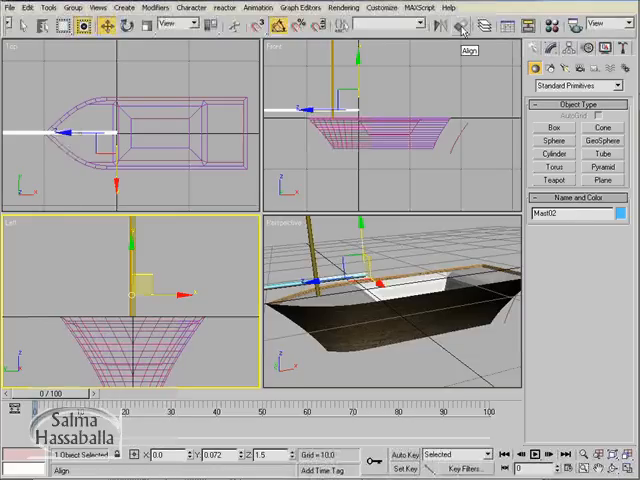
# Align Mast02 to Mast01 on X and Z position using maximum/minimum points
pyautogui.click(464, 28)
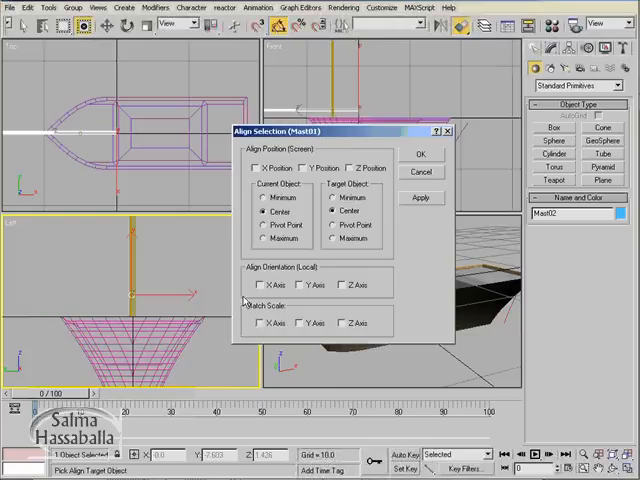
pyautogui.click(256, 168)
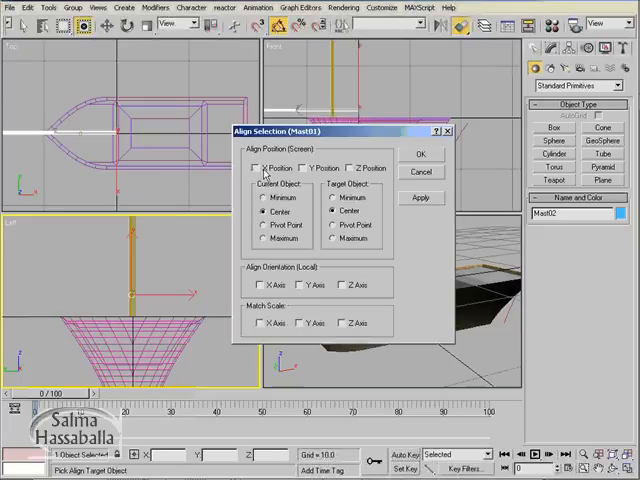
pyautogui.click(256, 168)
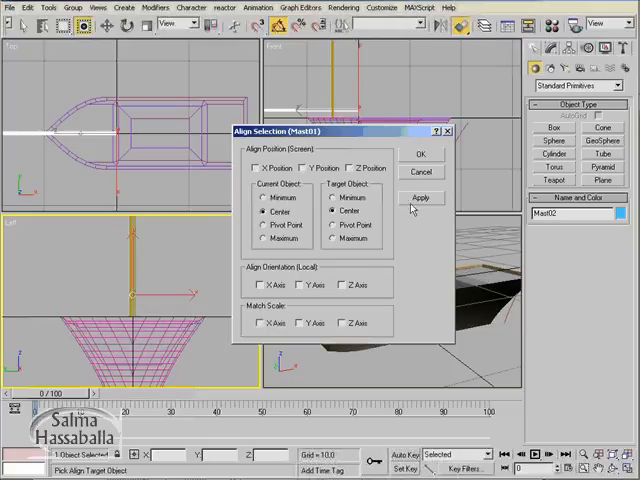
pyautogui.click(350, 168)
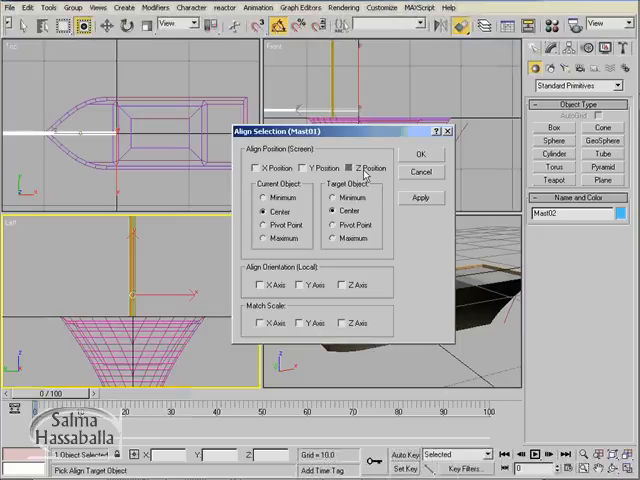
pyautogui.click(348, 168)
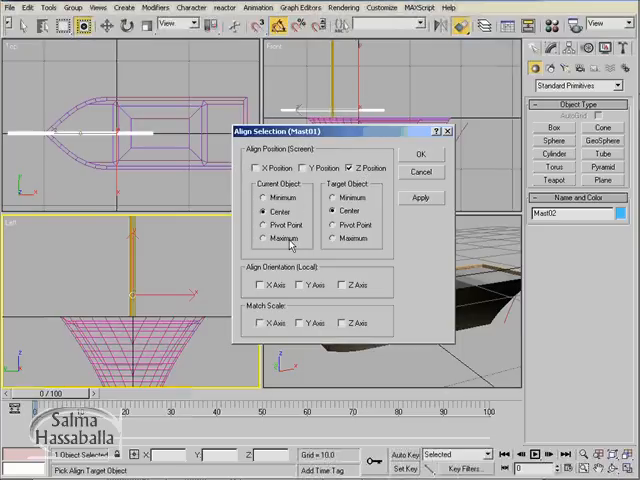
pyautogui.click(262, 240)
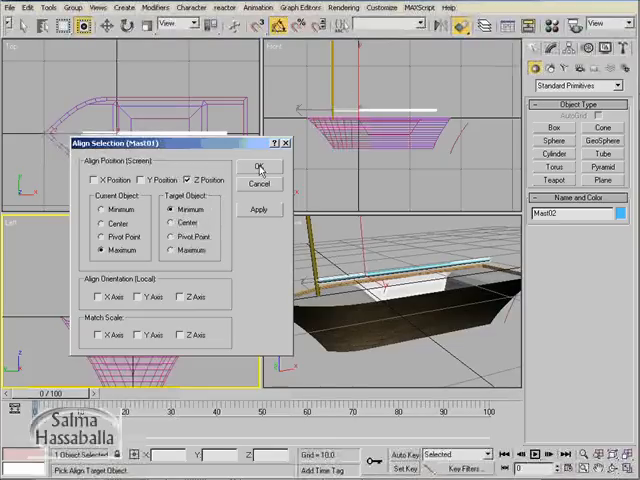
pyautogui.click(260, 164)
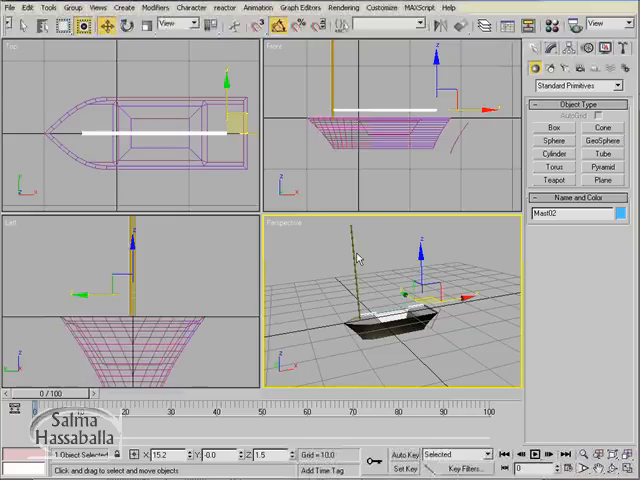
pyautogui.moveTo(372, 252)
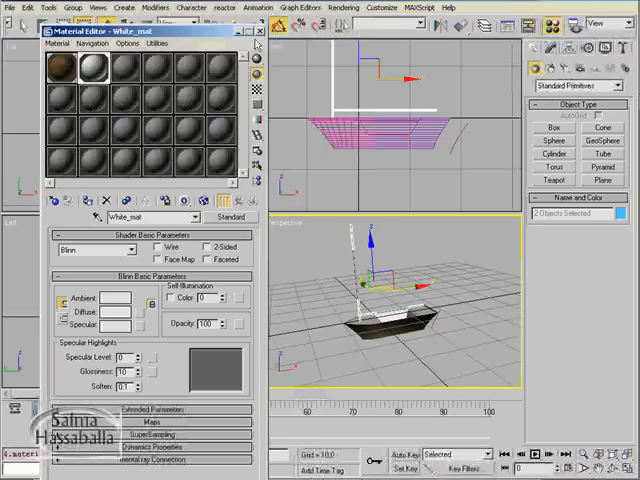
# Give the new mast White_mat and close the Material Editor
pyautogui.click(256, 36)
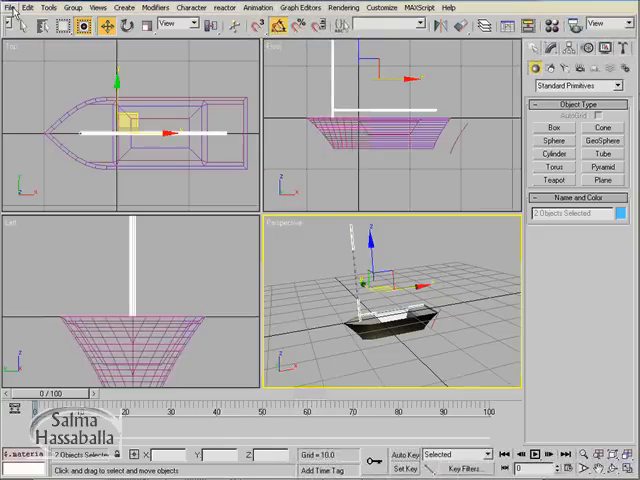
# Save the boat scene under a new file name in the scenes folder
pyautogui.click(8, 8)
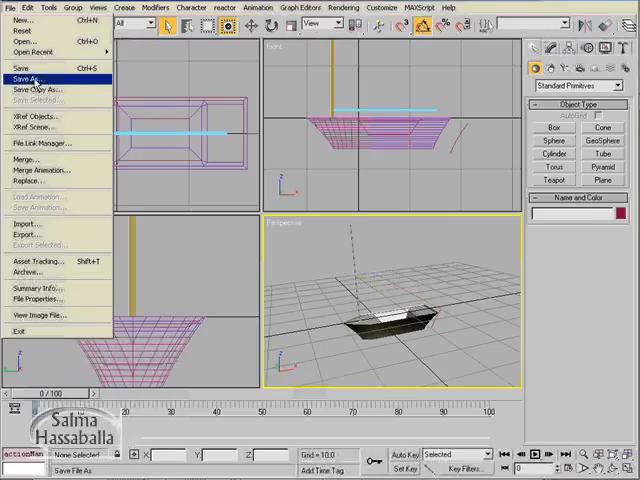
pyautogui.click(30, 76)
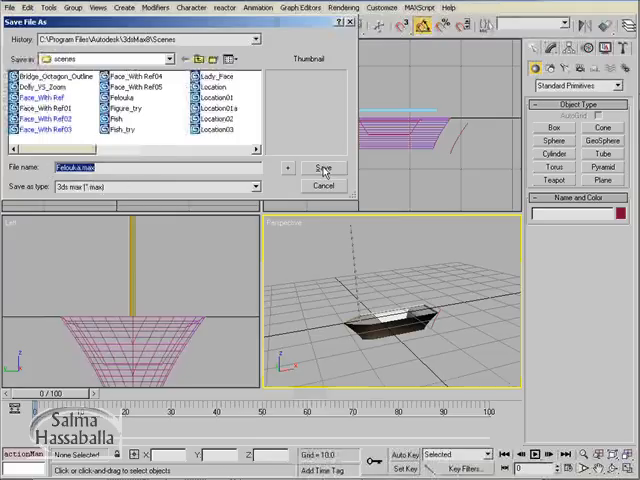
pyautogui.click(324, 168)
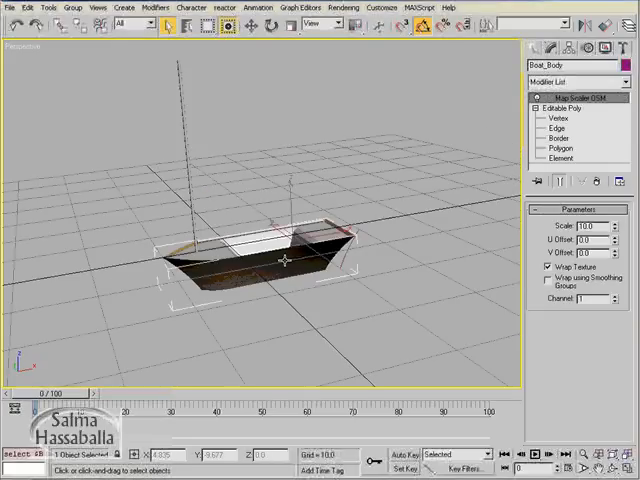
# Select the hull at element level, then return to its edge/vertex sub-object level
pyautogui.click(552, 108)
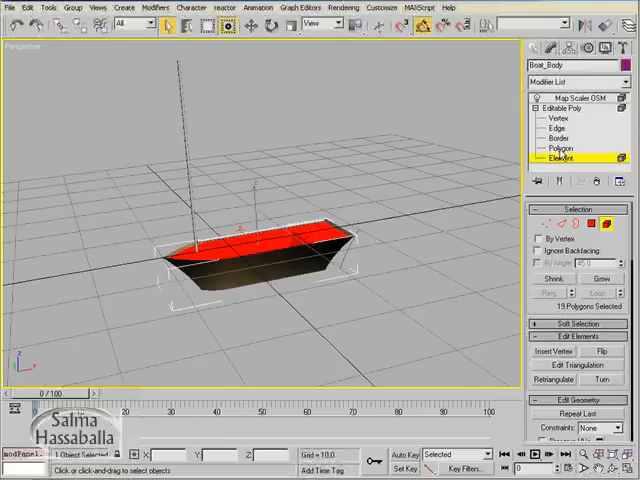
pyautogui.click(558, 120)
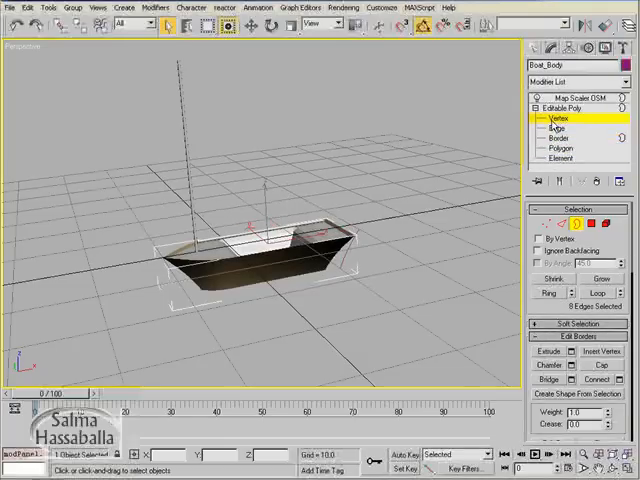